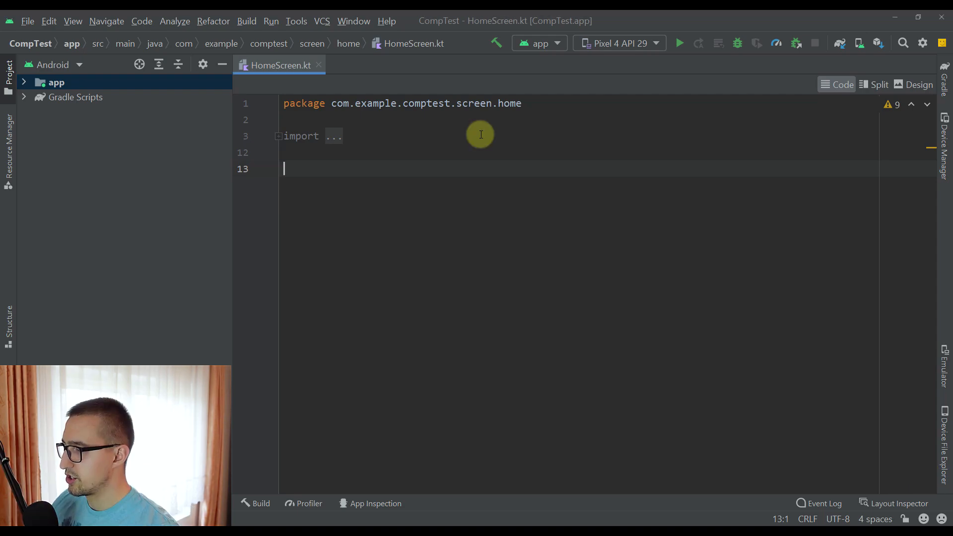
text(co)
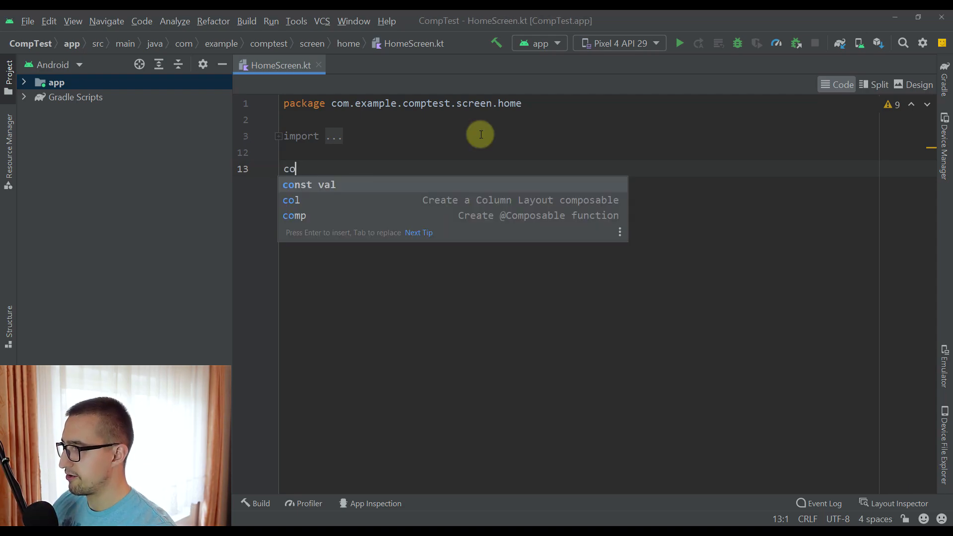
text(mp)
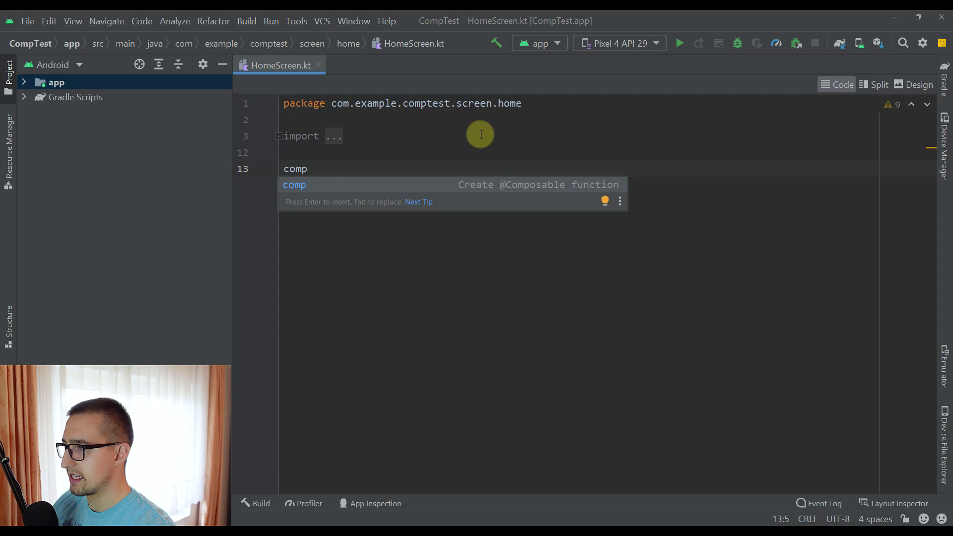
key(Enter)
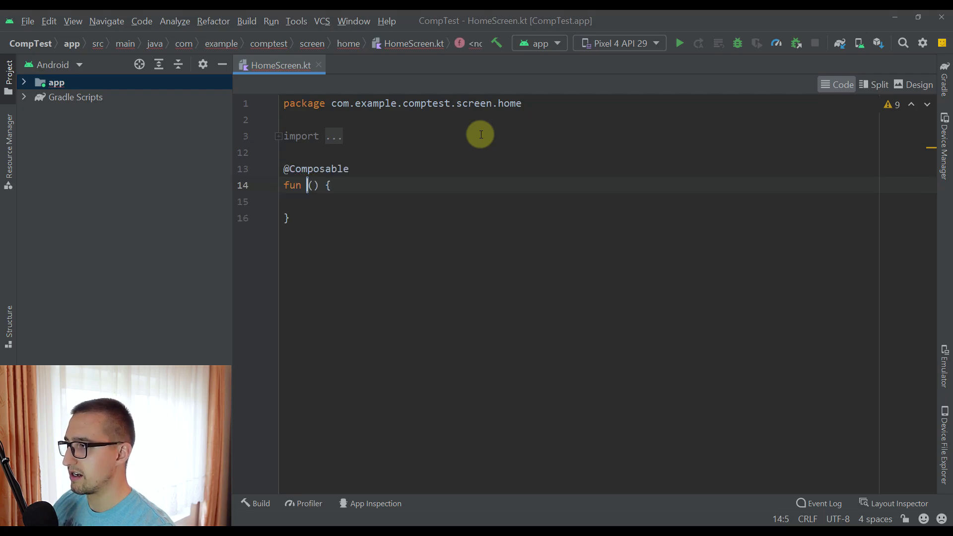
text(My)
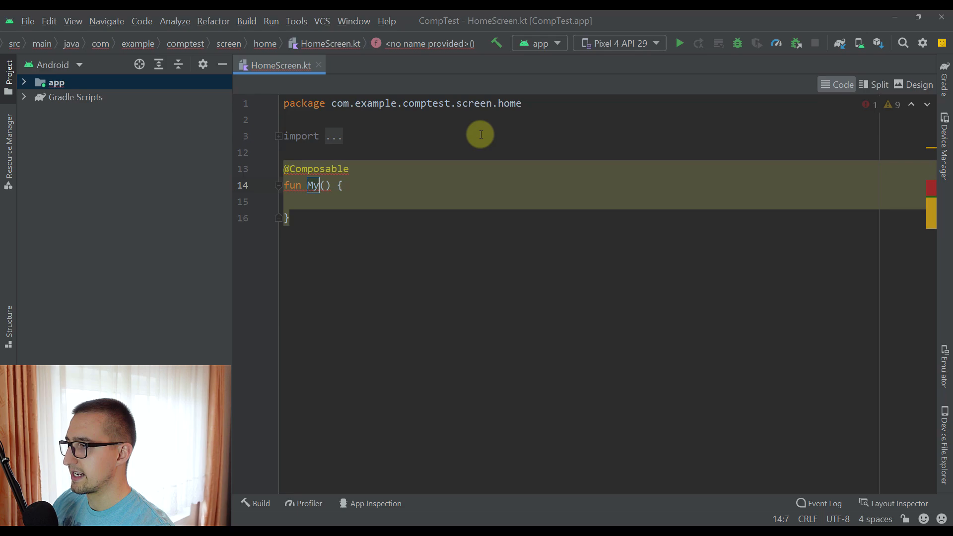
text(Composable)
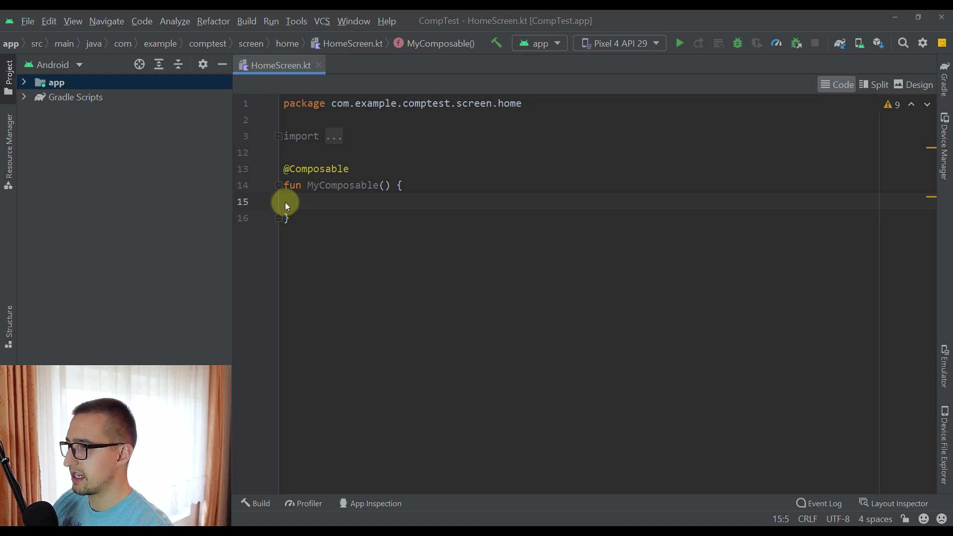
Step: Insert a Column block in MyComposable, discarding the typed modifier = Modifier argument
text(Column() {)
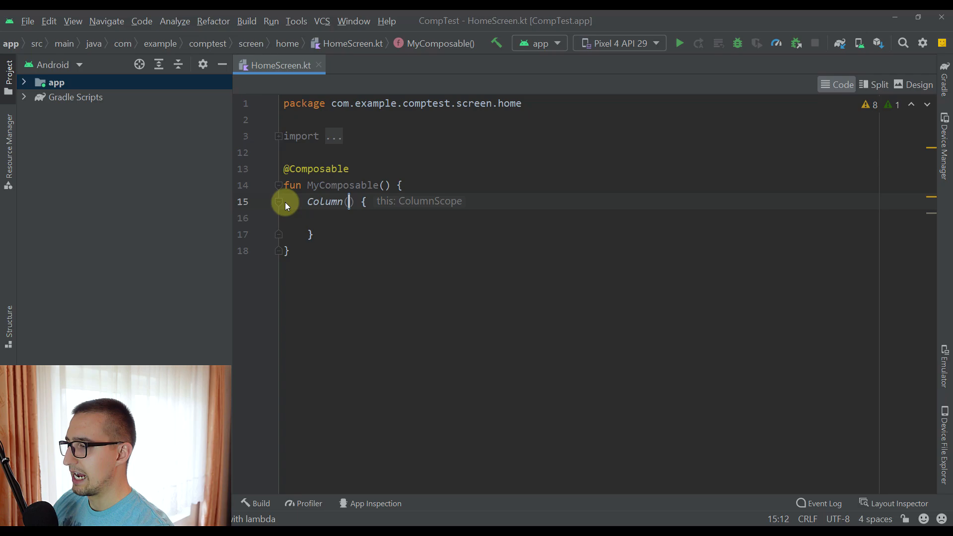
text(modifier)
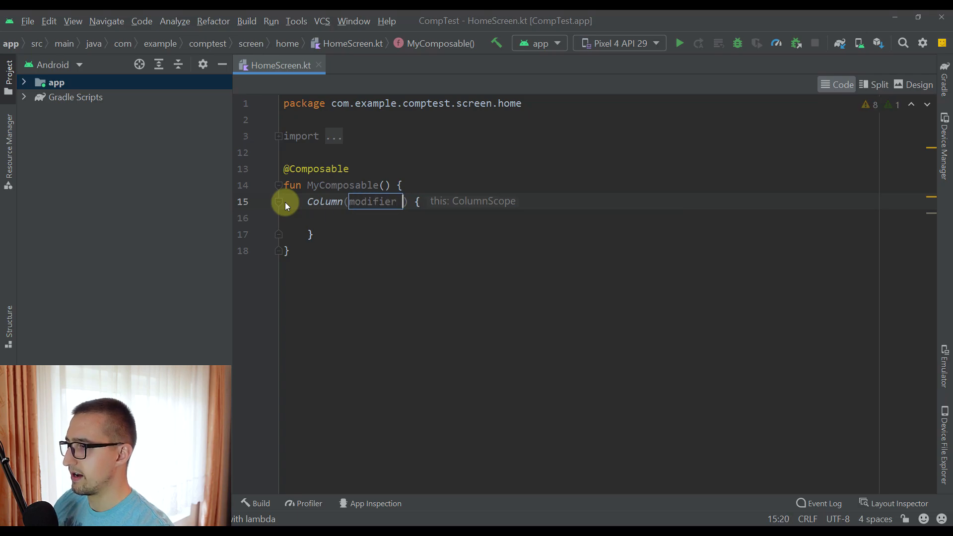
text(= Modifier)
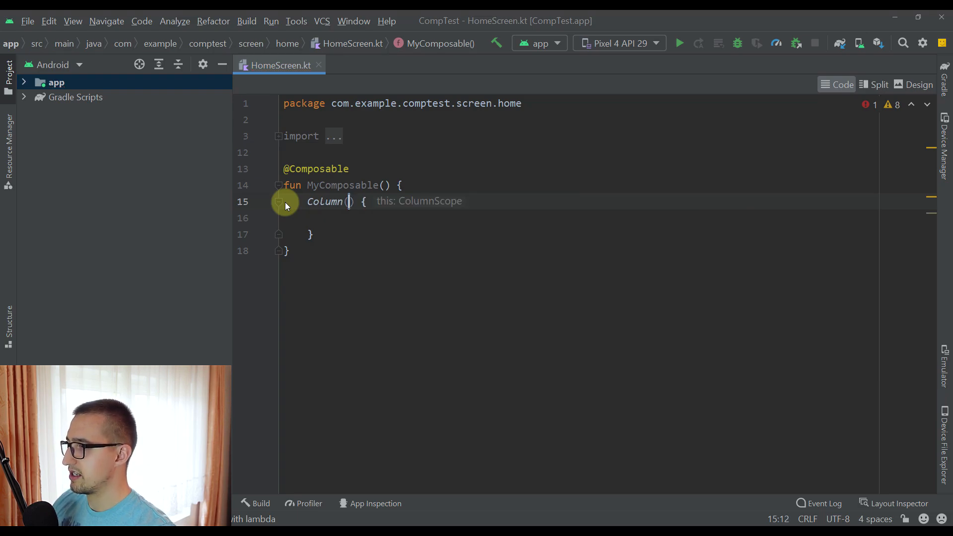
Step: Open the IDE settings and expand the AndroidCompose live template group
click(28, 21)
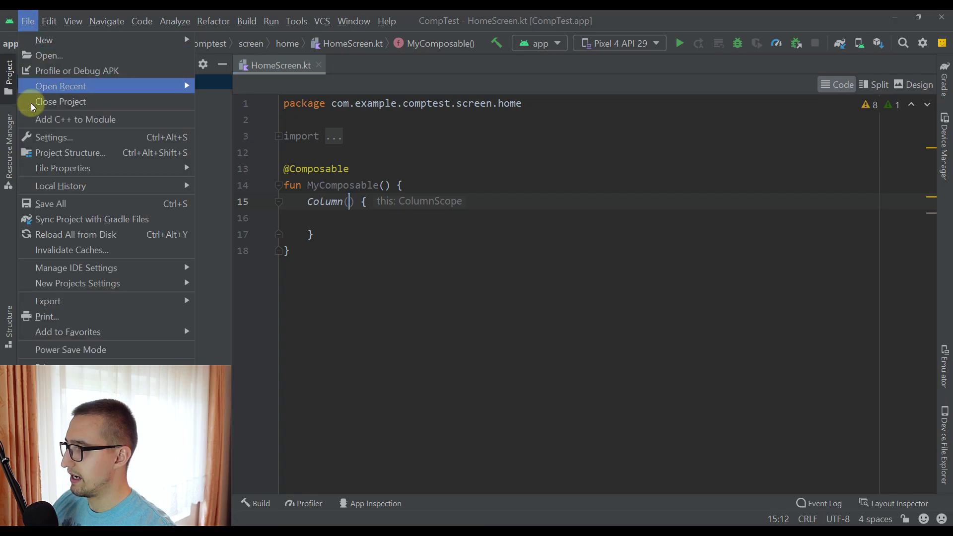
click(54, 137)
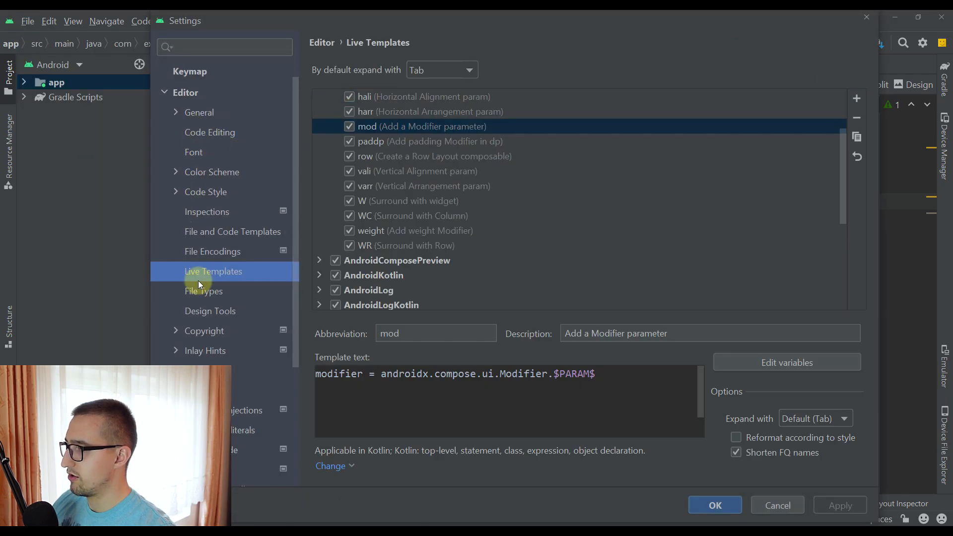
mouse_move(209, 98)
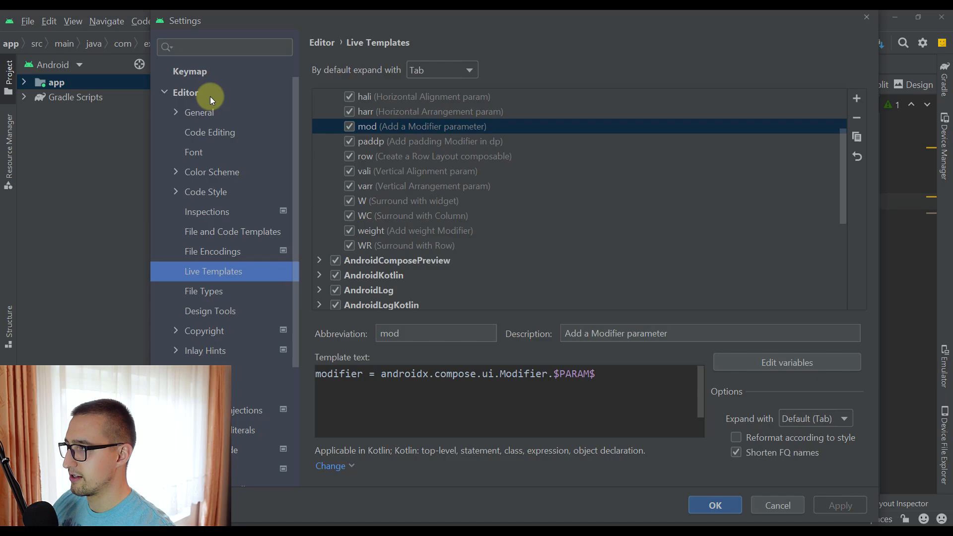
mouse_move(414, 225)
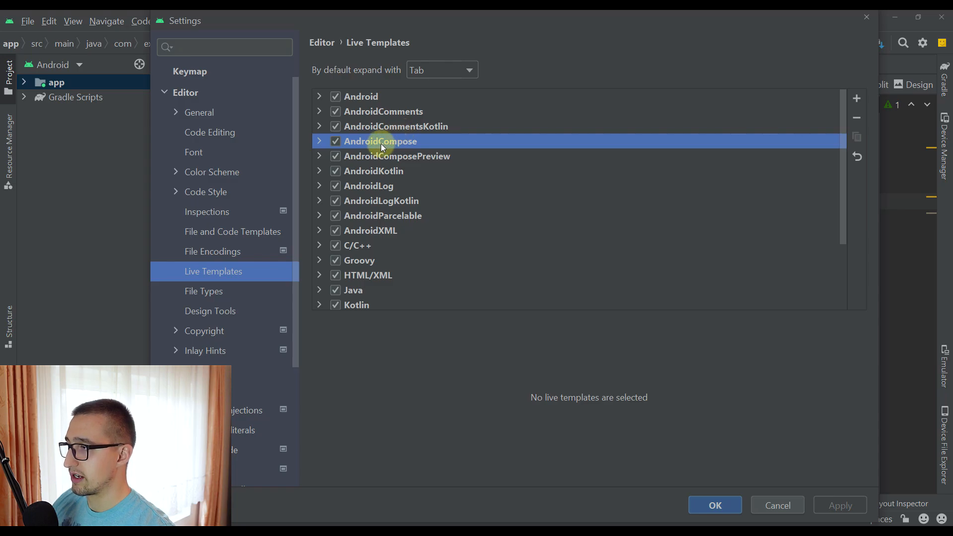
click(319, 141)
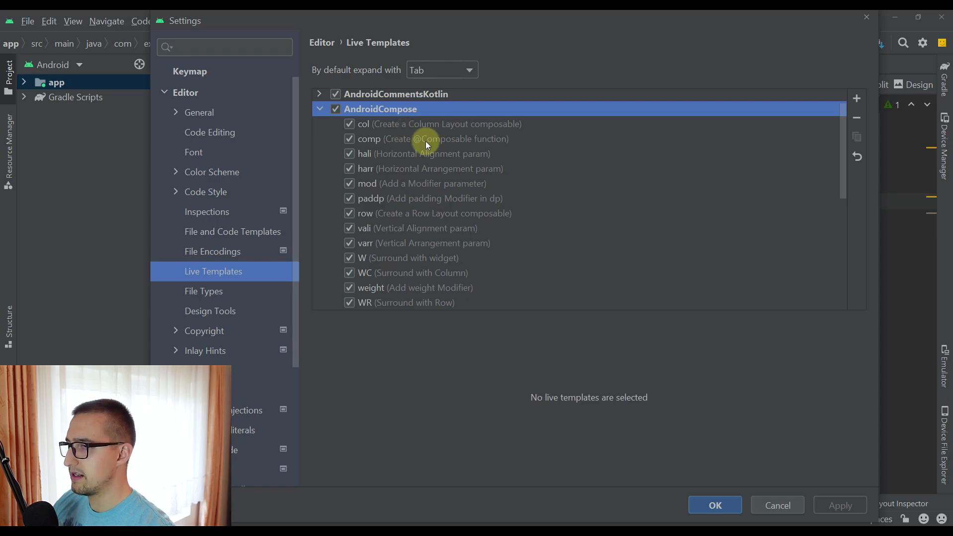
mouse_move(447, 175)
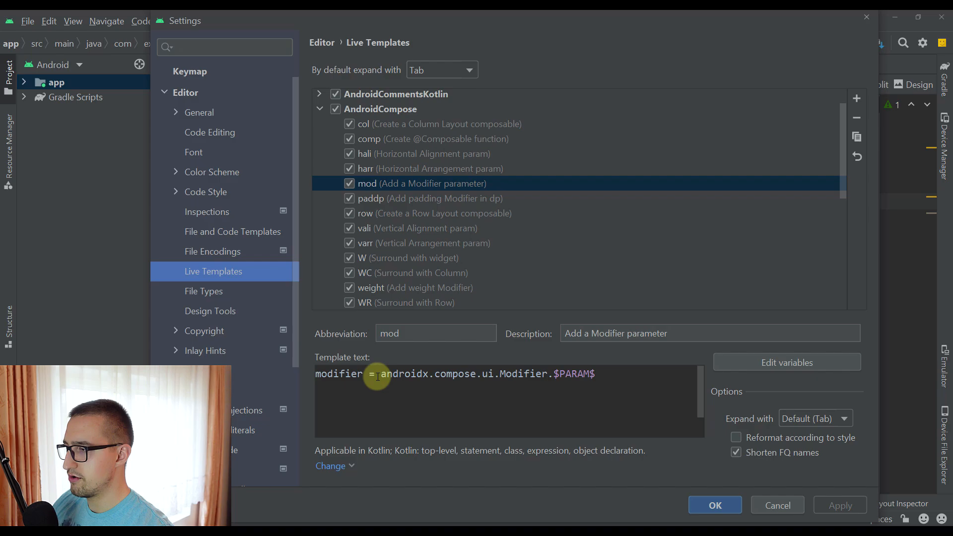
Step: Mark the $PARAM$ placeholder in the mod template and open its variables
drag(376, 374, 491, 374)
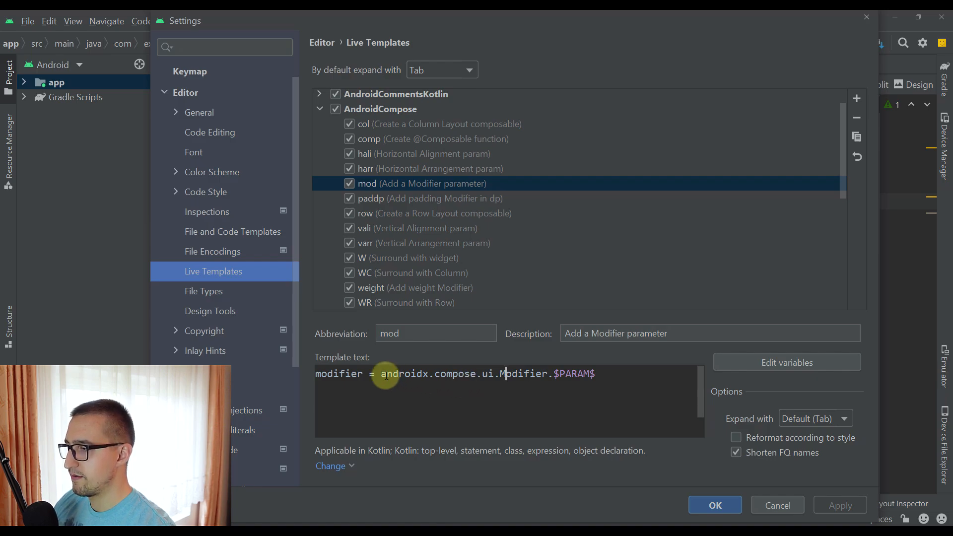
drag(382, 374, 535, 374)
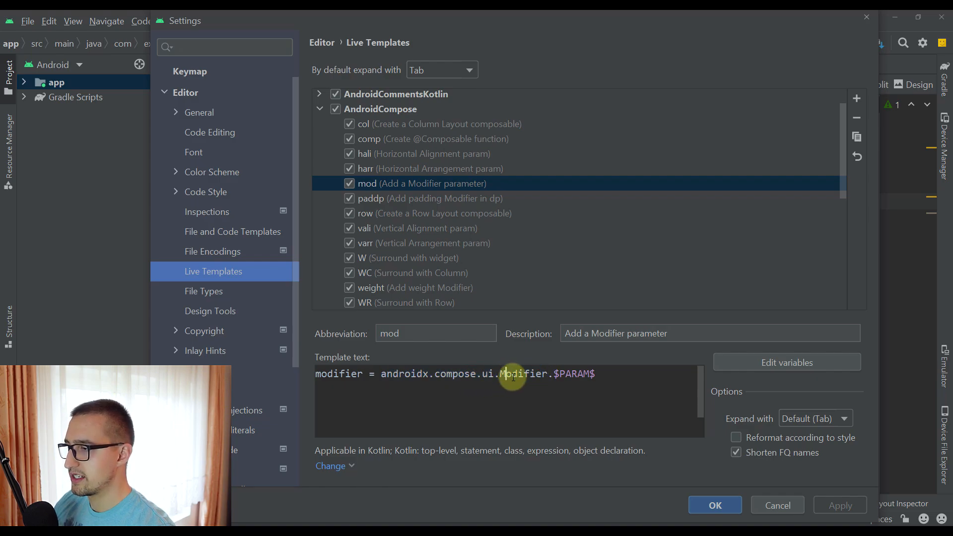
click(471, 374)
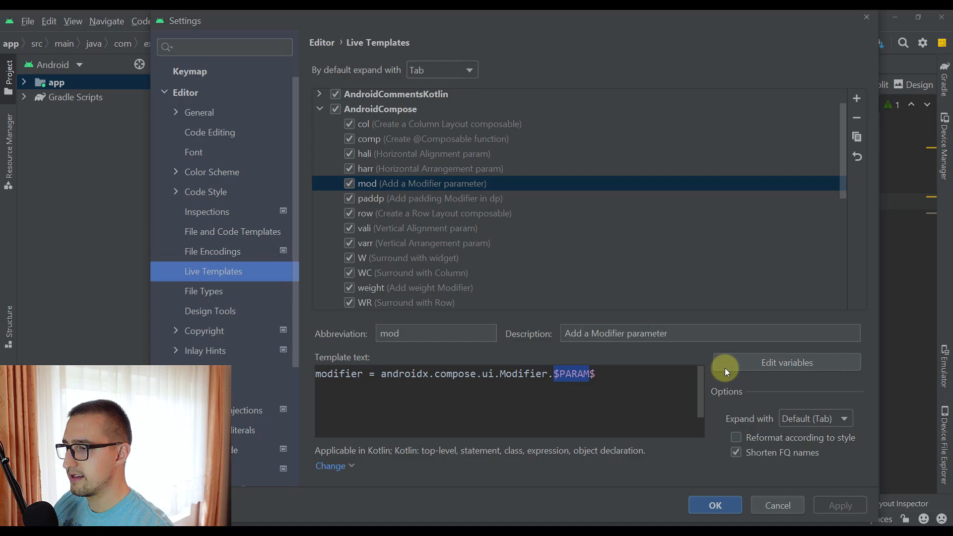
click(786, 363)
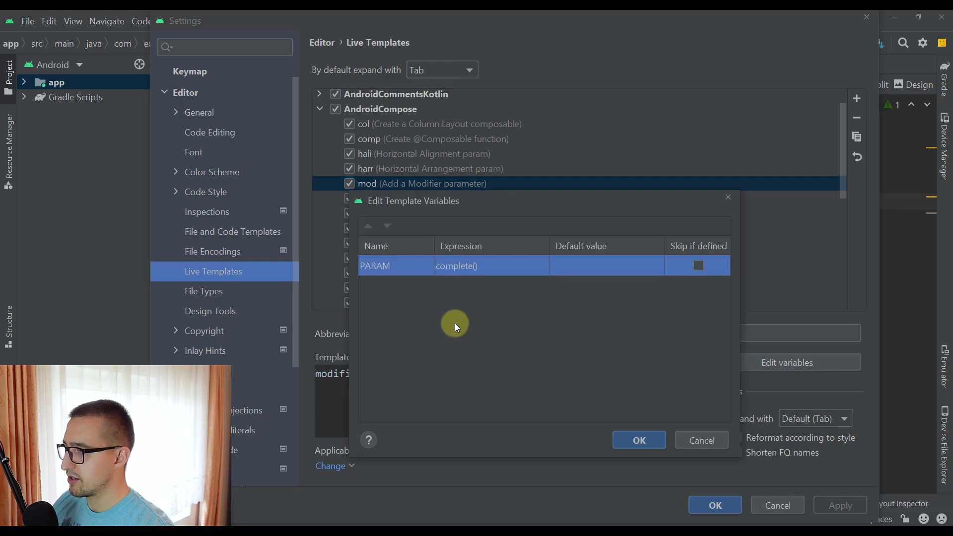
Step: Keep PARAM as complete() and confirm both dialogs to return to HomeScreen.kt
click(465, 266)
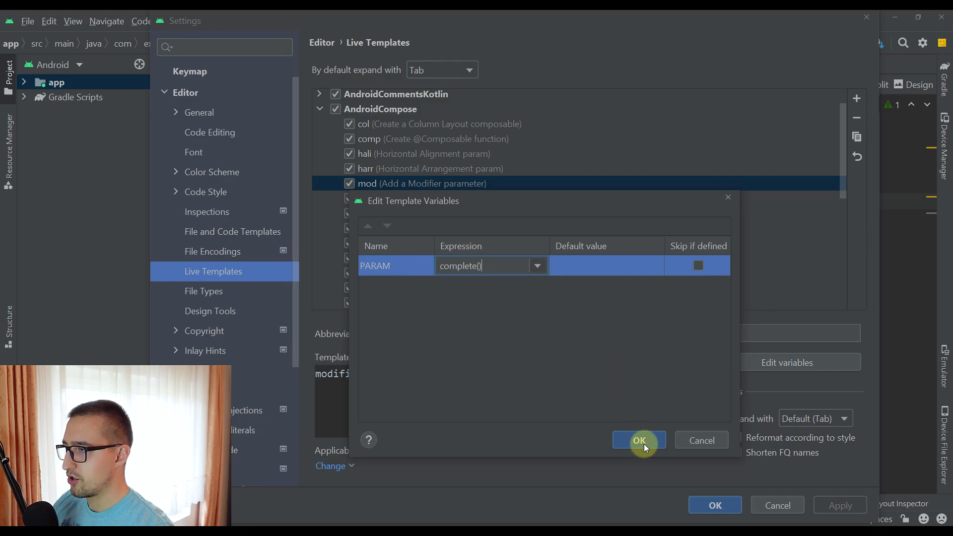
click(639, 441)
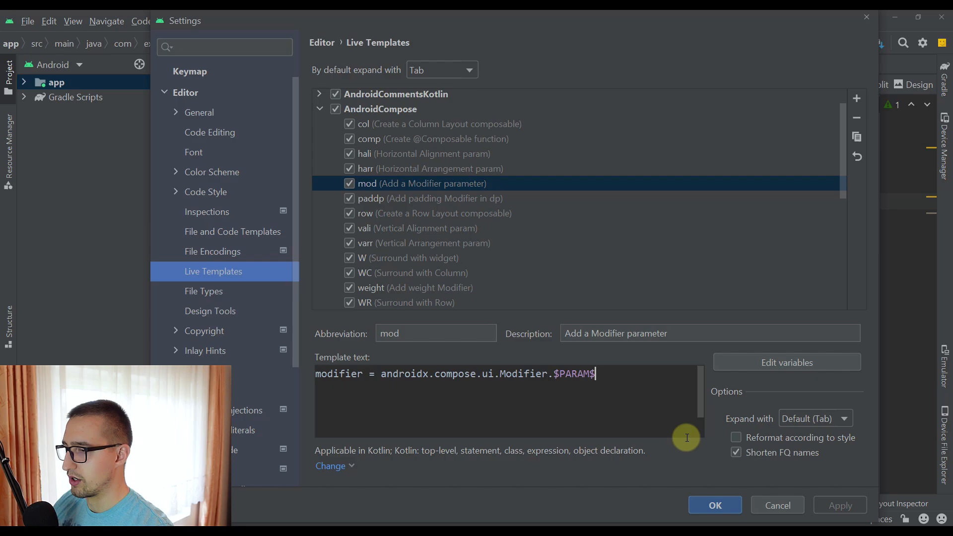
click(715, 506)
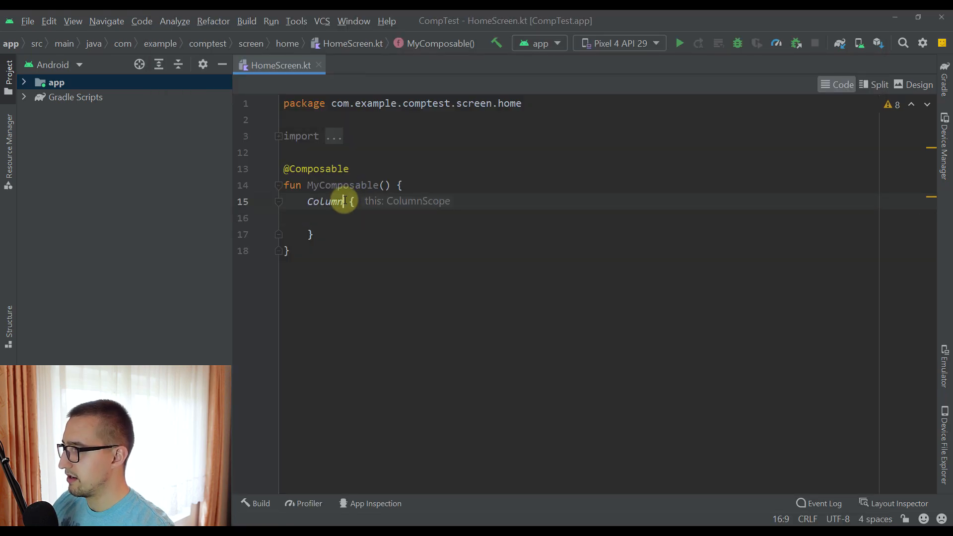
Step: Give the Column modifier = Modifier.fillMaxSize() via mod, then reopen the settings
text(())
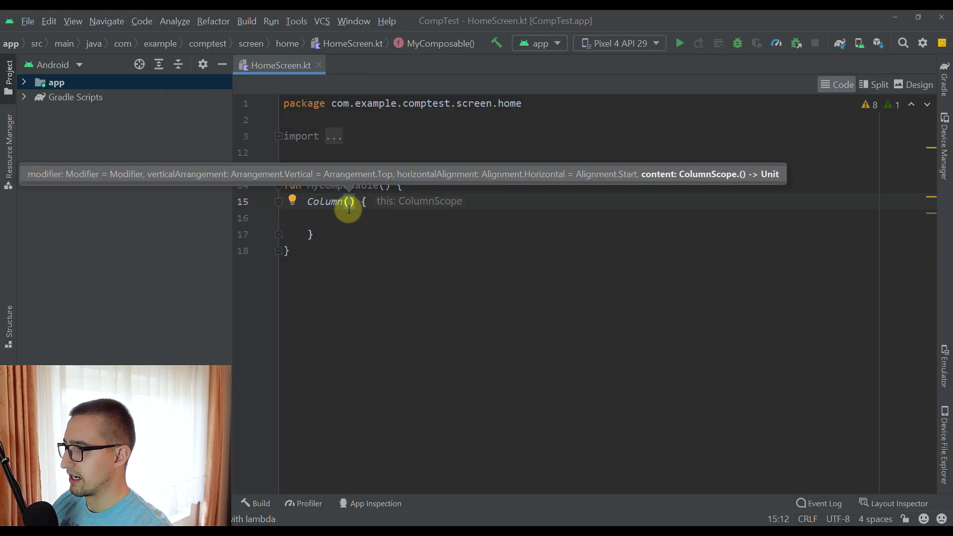
text(modifier = Modifier.)
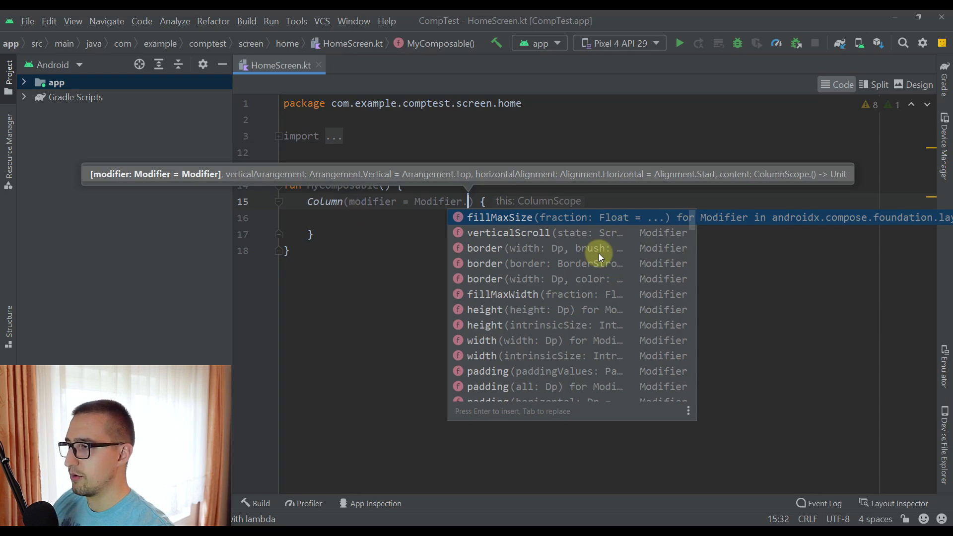
mouse_move(562, 341)
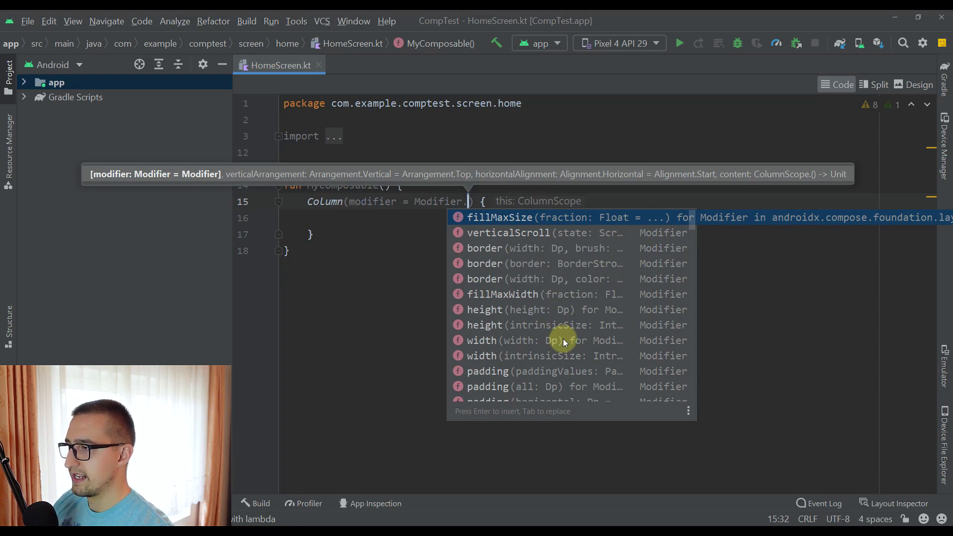
mouse_move(535, 261)
text(fillMaxSize())
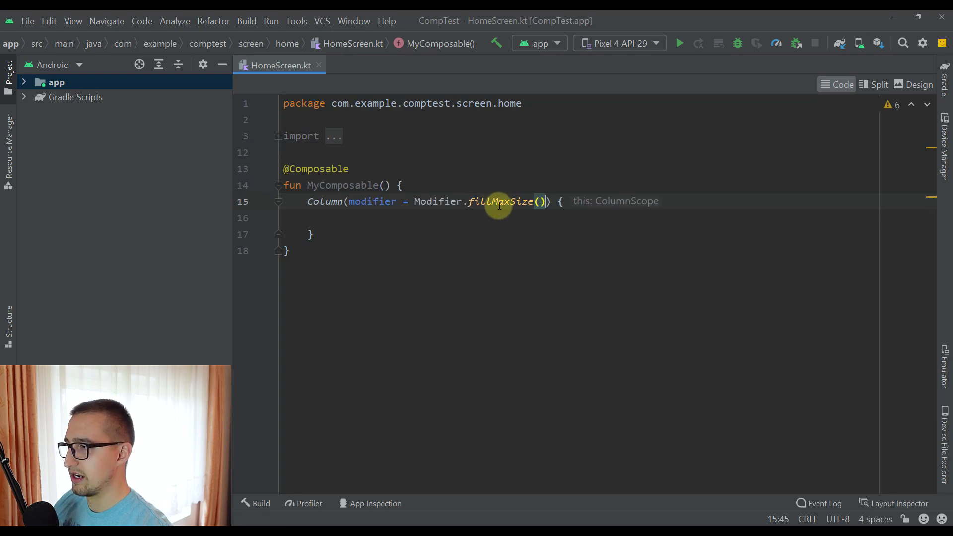
click(27, 21)
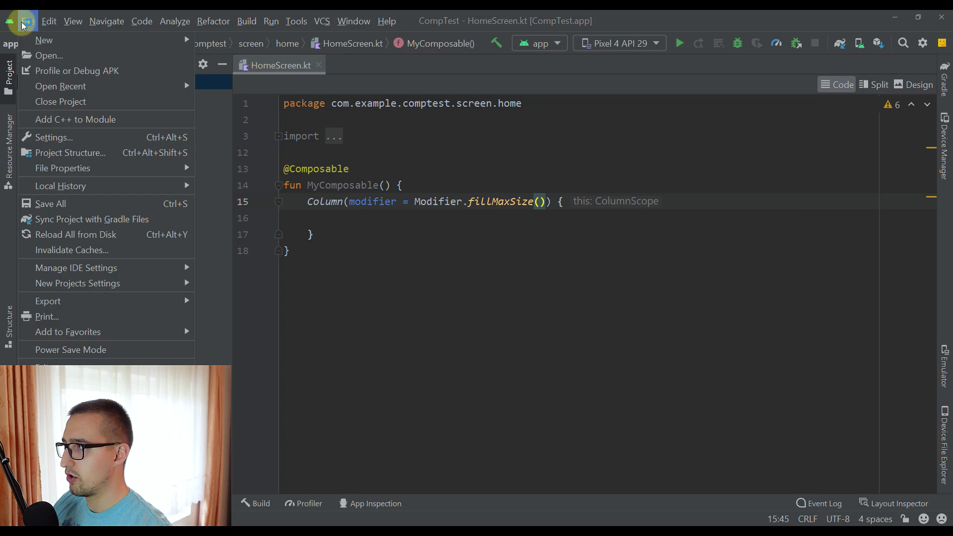
click(54, 137)
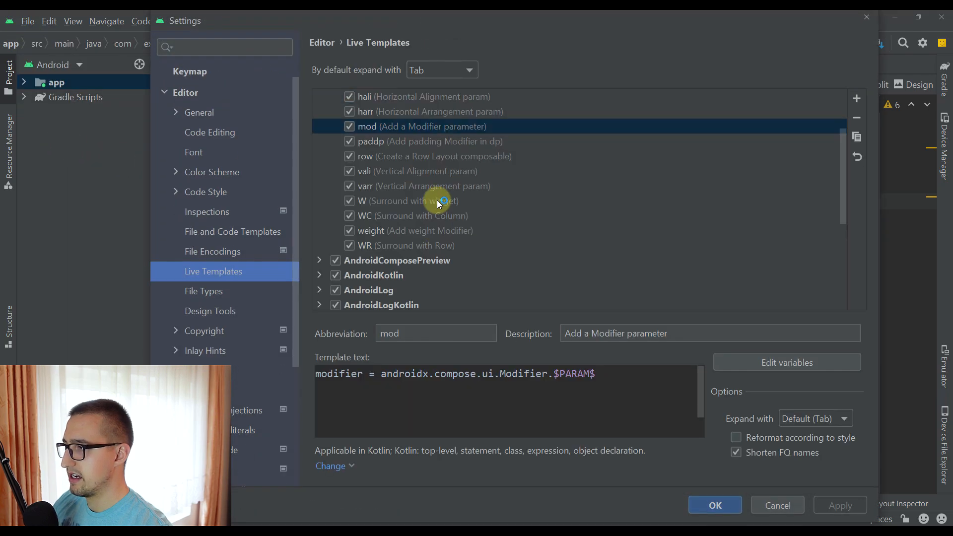
Step: Verify mod's PARAM uses complete(), then add a modifier argument to Column with mod
click(787, 363)
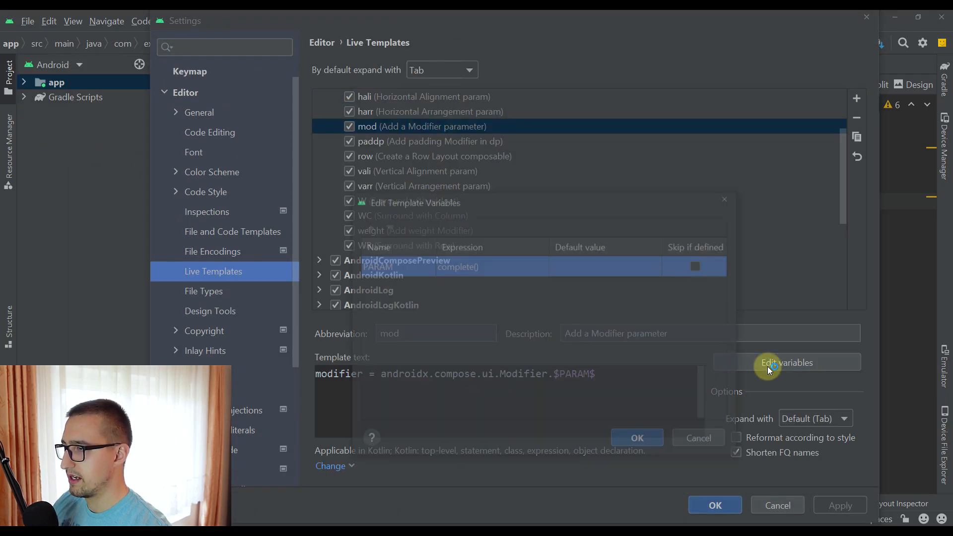
click(786, 363)
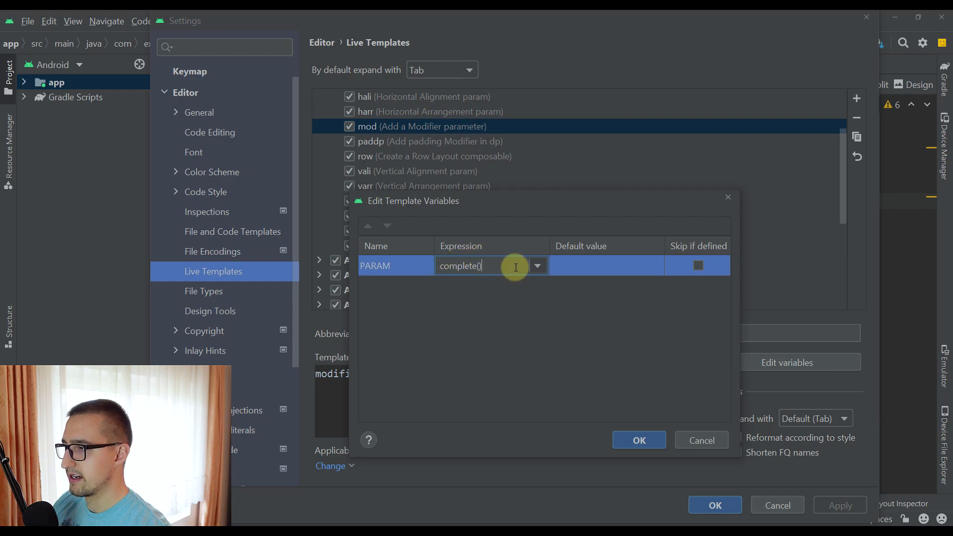
click(536, 266)
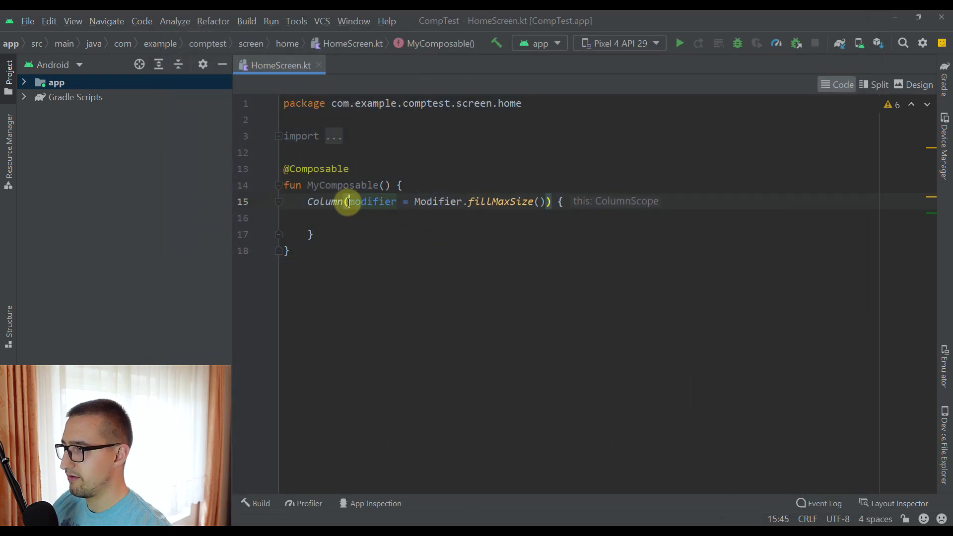
text(mod)
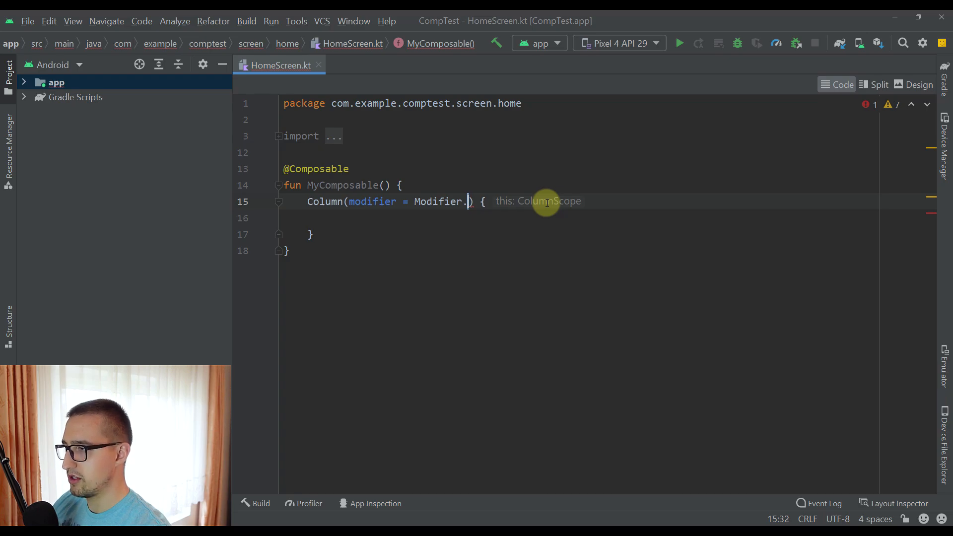
click(26, 21)
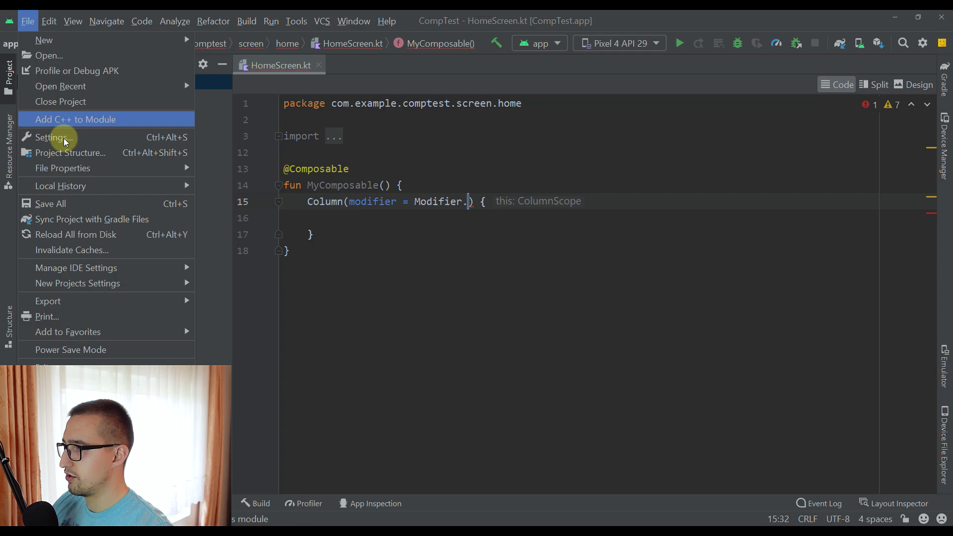
click(51, 137)
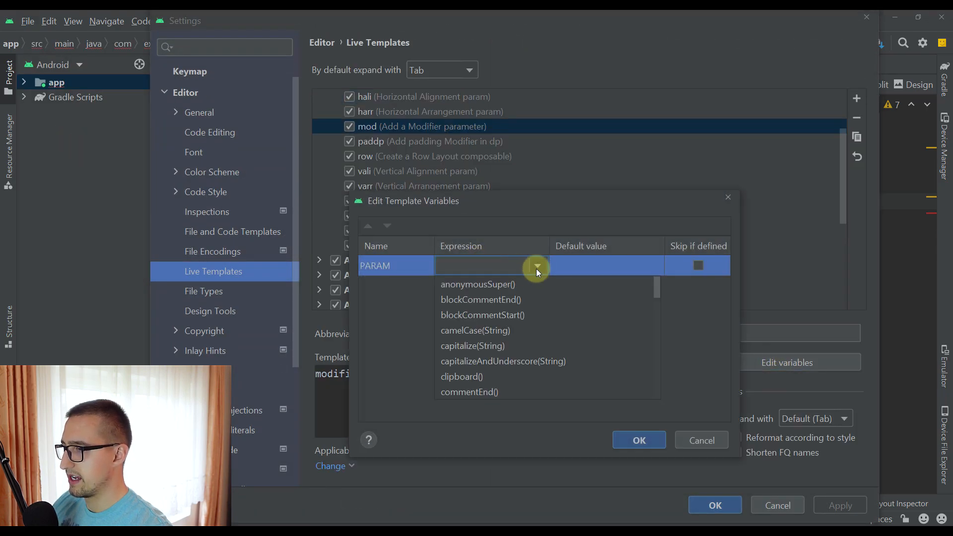
click(457, 266)
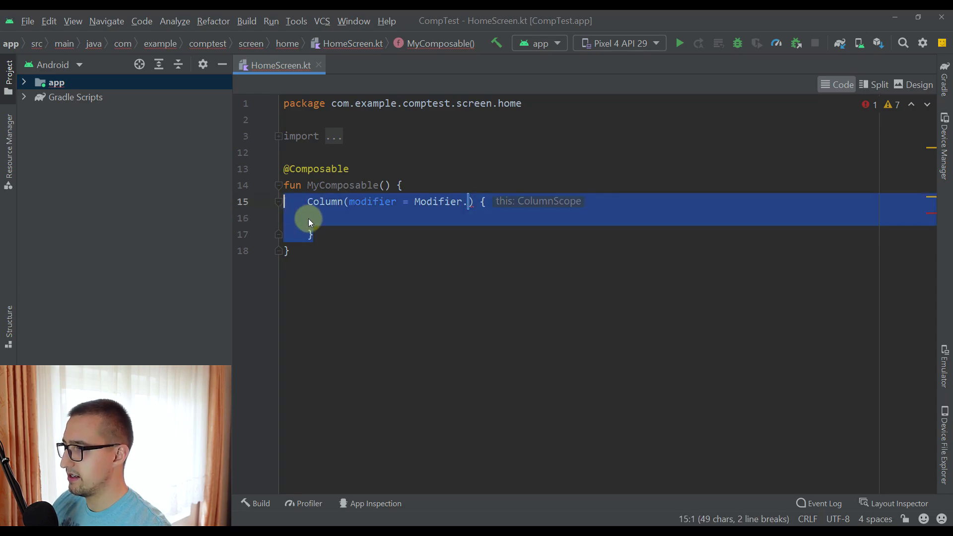
Step: Delete the Column block and recreate it with the col template
key(Delete)
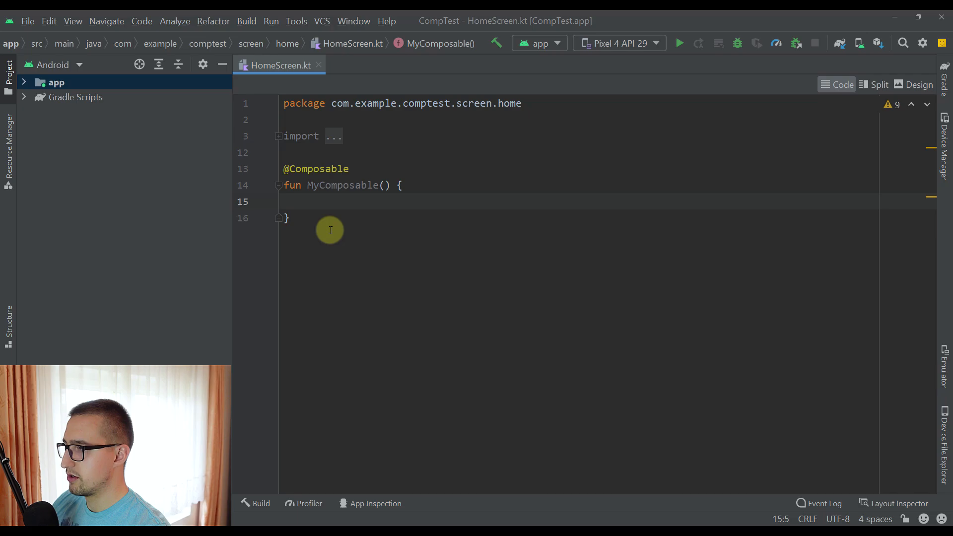
text(col)
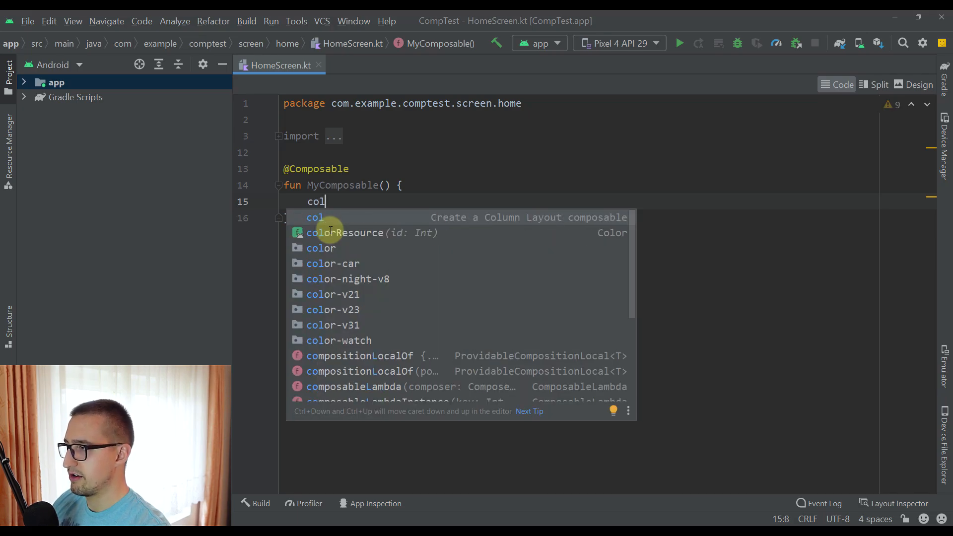
text(Col)
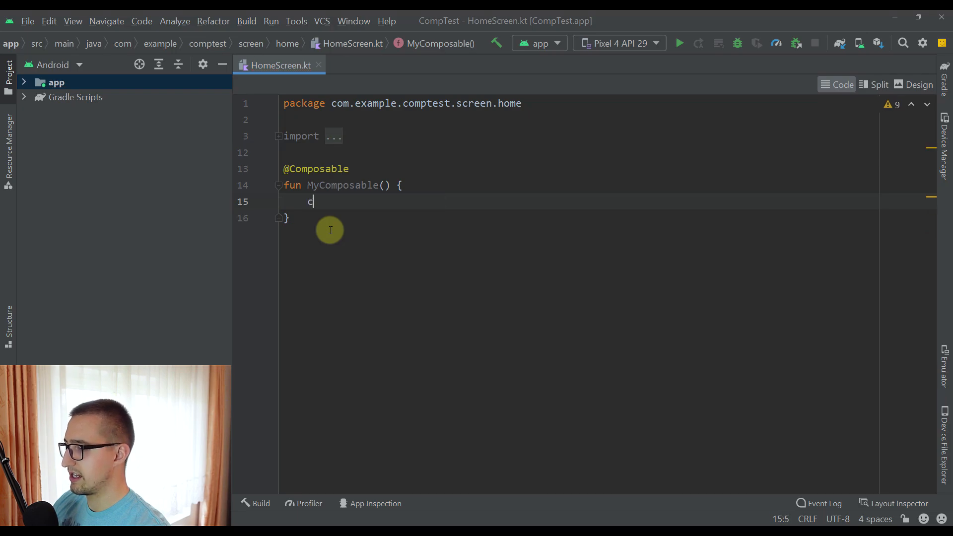
text(olumn() {)
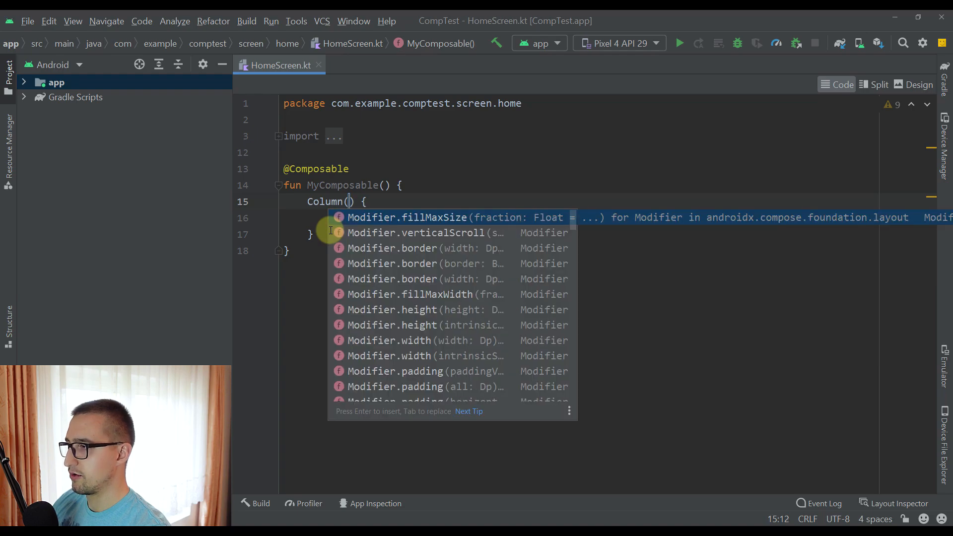
Step: Fill the Column's modifier, vertical arrangement and horizontal alignment using mod, varr and hali
text(modifier = Modifier.fillMaxSize(),)
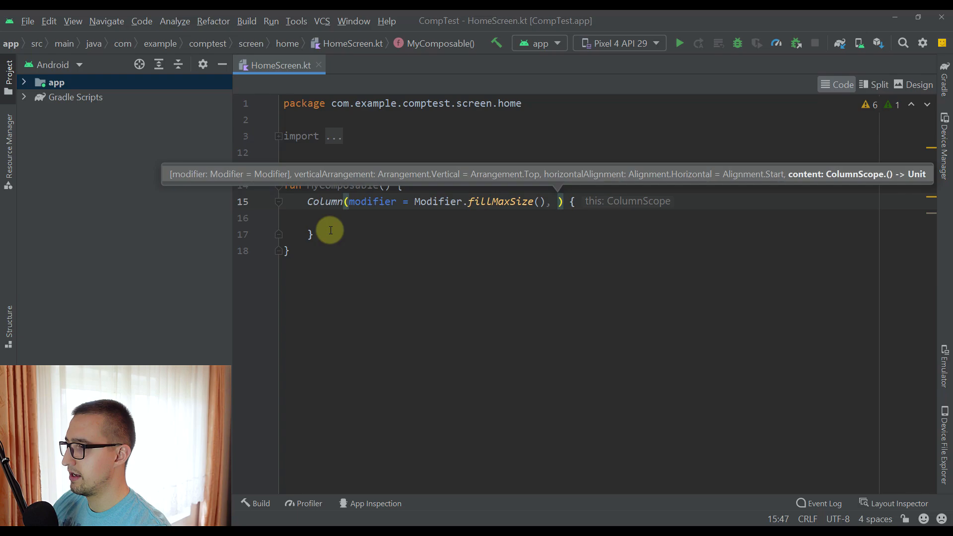
text(v)
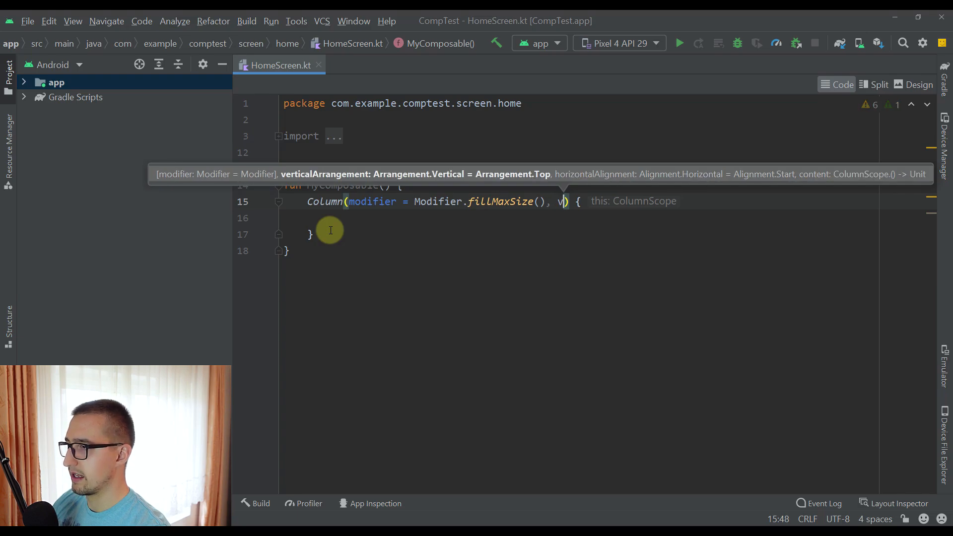
text(arr)
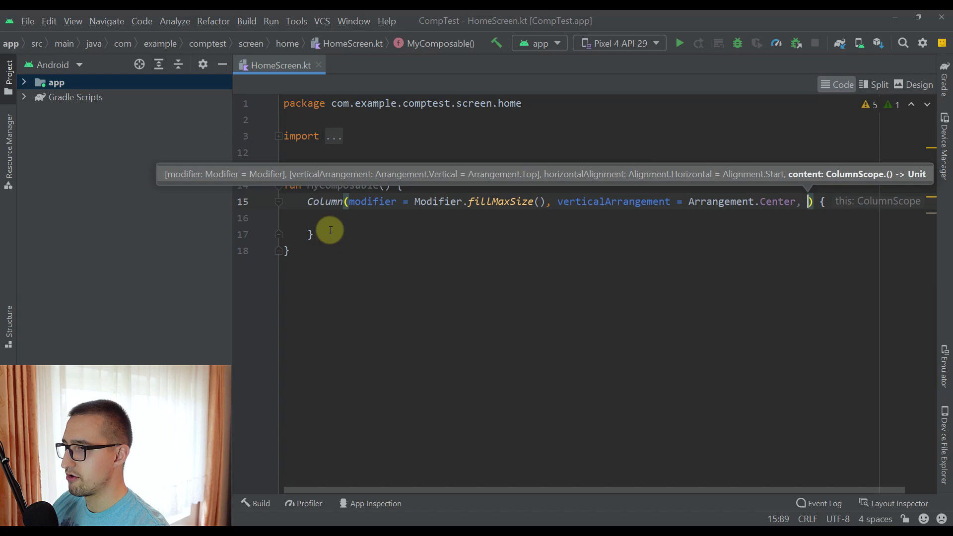
text(hali)
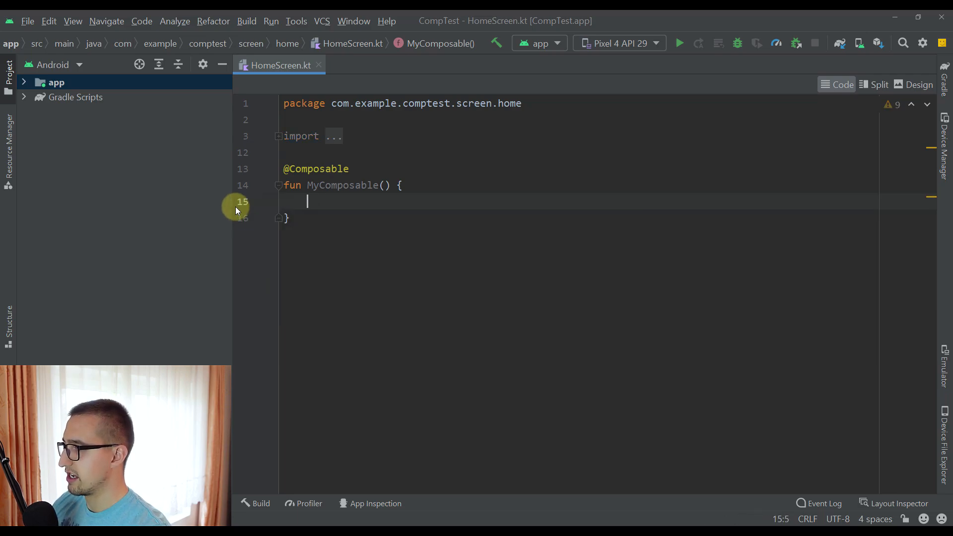
Step: Write Column(modifier = Modifier.fillMaxSize(), verticalArrangement = Arrangement.Center, horizontalAlignment = Alignment.CenterHorizontally)
text(Column(modifier = Modifier.) {)
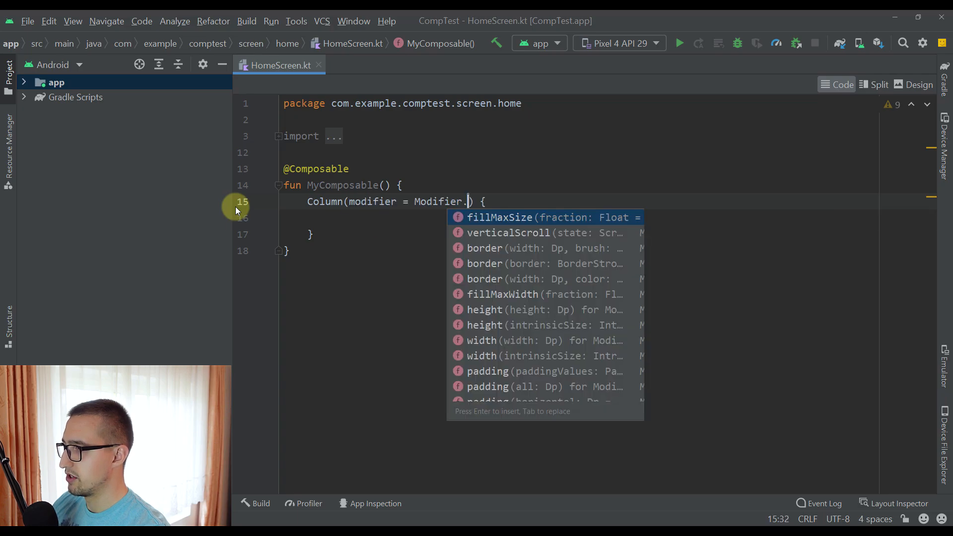
text(fillMaxSize(), verticalArrangement = Arrangement.)
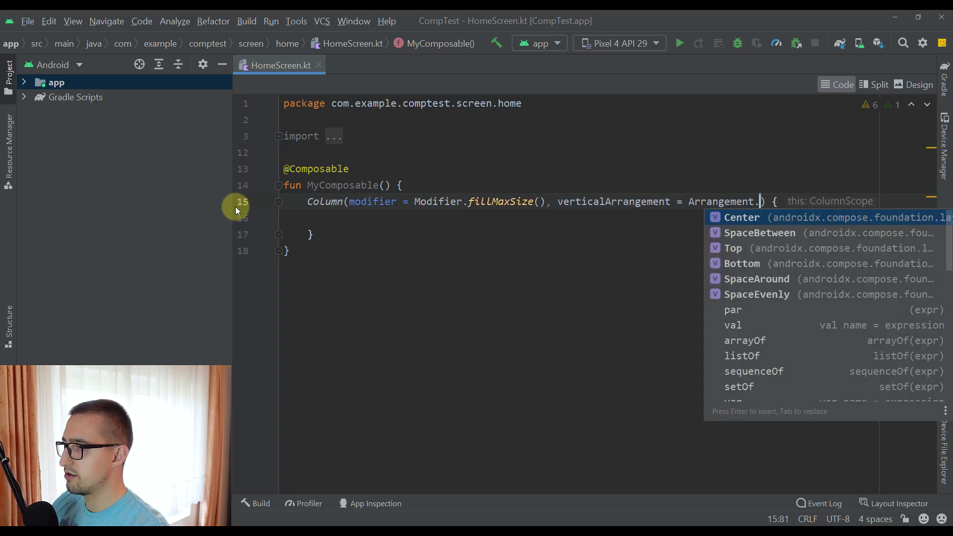
text(Center, horizontalAlignment = Alignment.)
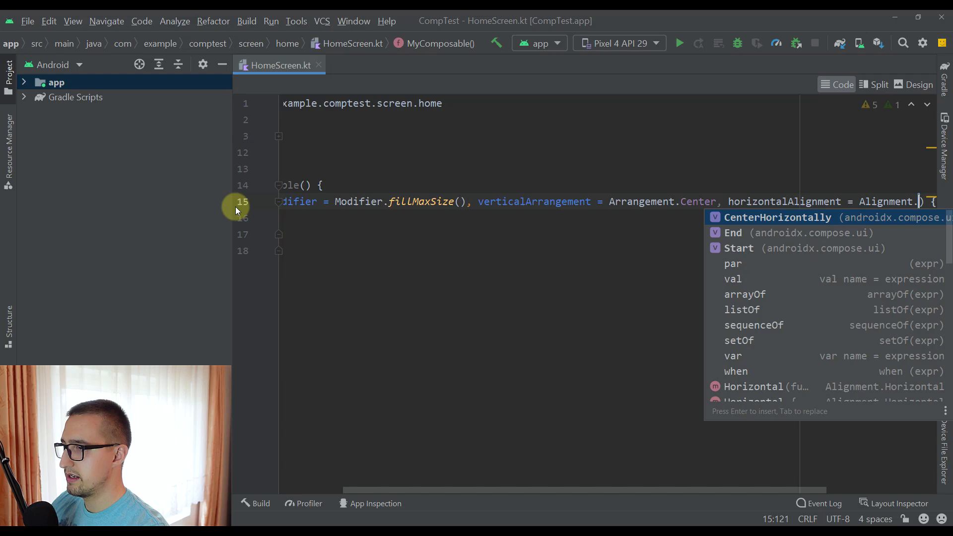
key(Enter)
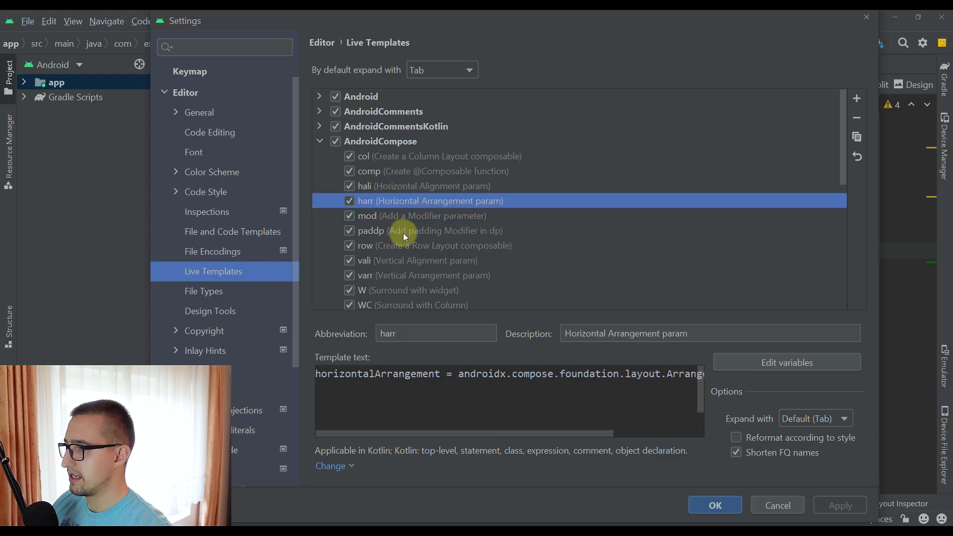
Step: Select the varr template and view its PARAM variable
click(398, 275)
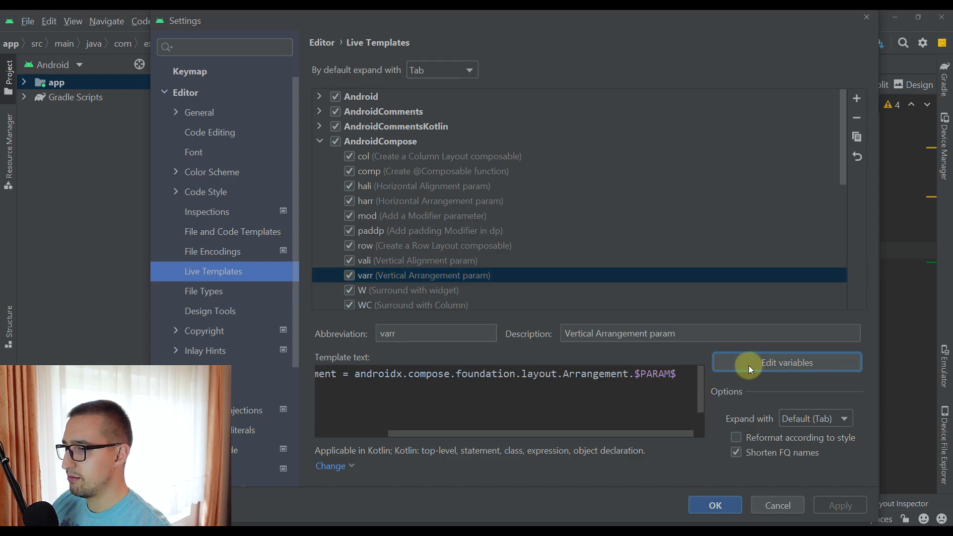
click(786, 363)
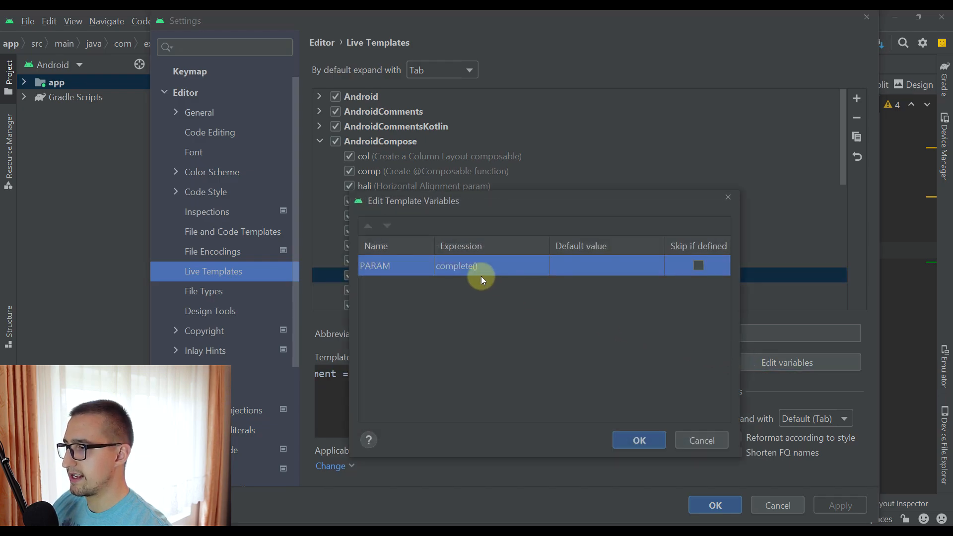
mouse_move(678, 441)
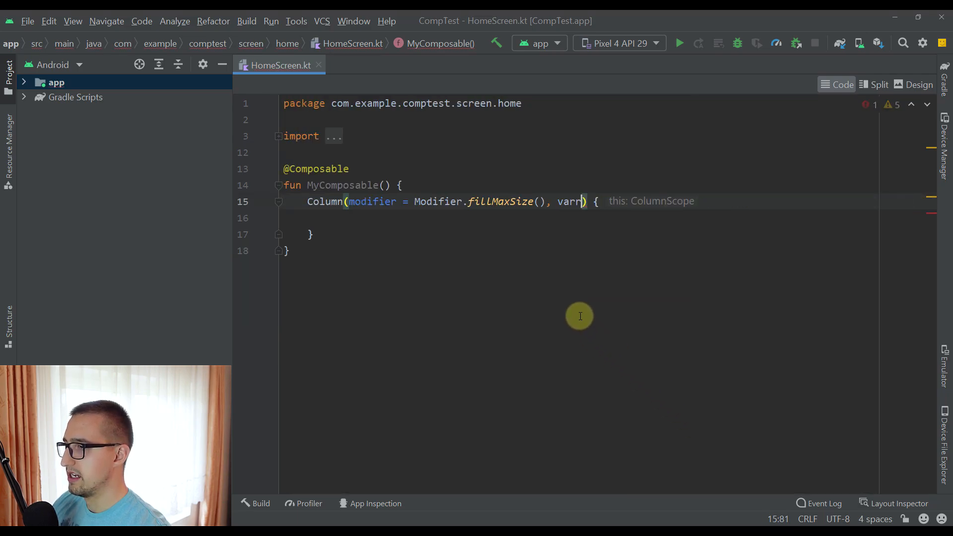
Step: Set verticalArrangement = Arrangement.SpaceBetween, then start horizontalAlignment = Alignment. via live templates
key(BackSpace)
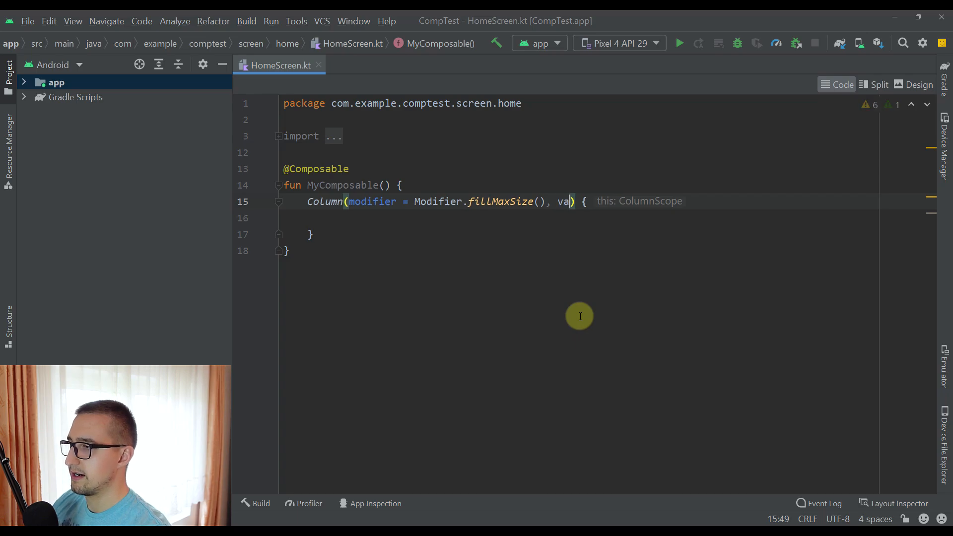
text(verticalArrangement = Arrangement.)
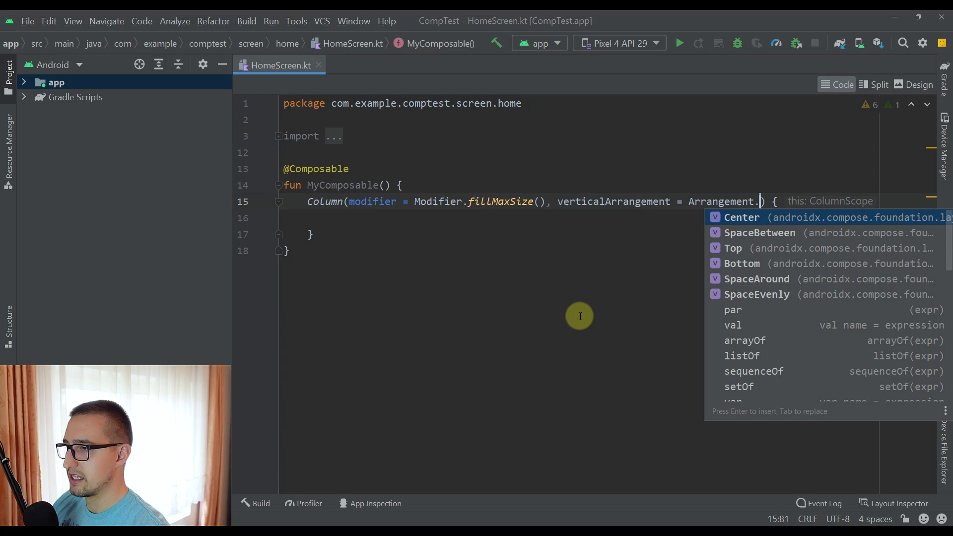
key(Down)
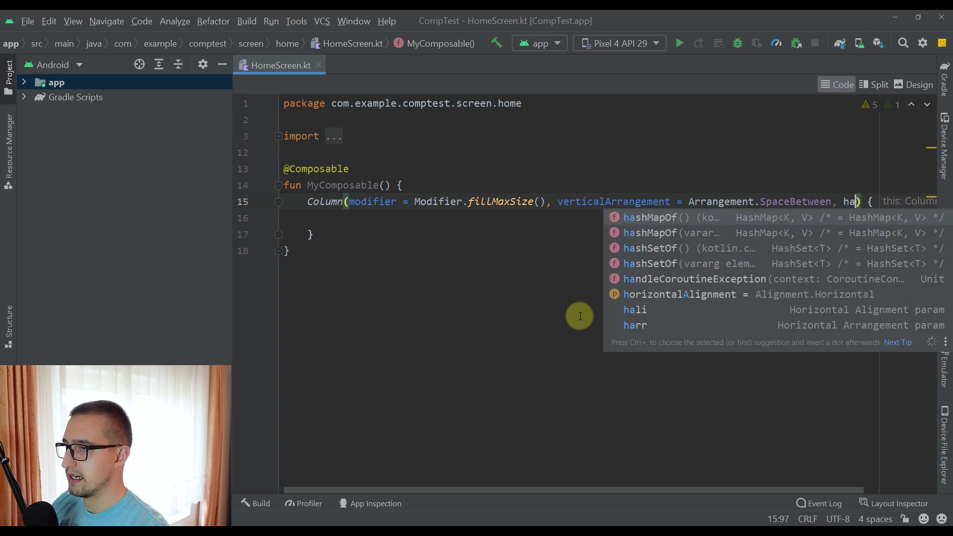
text(horizontalAlignment = Alignment.)
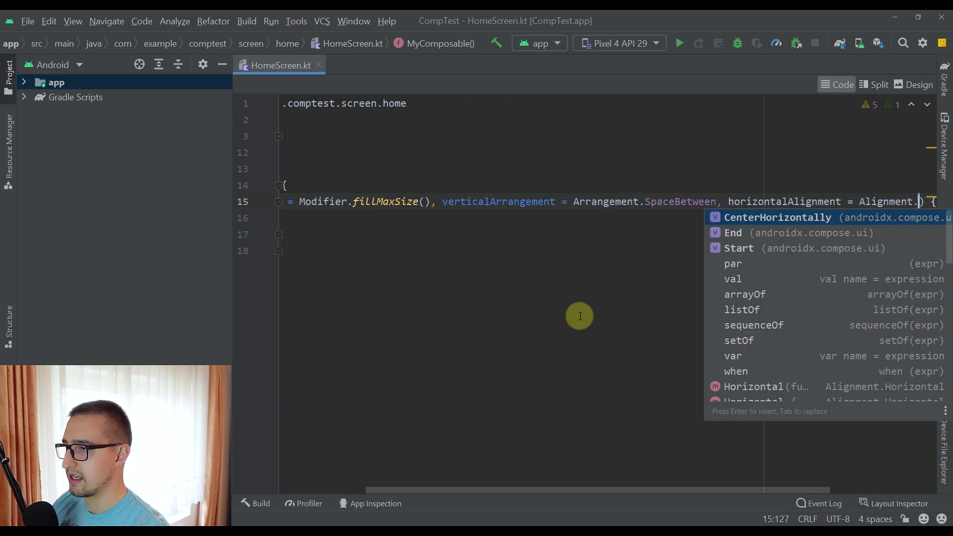